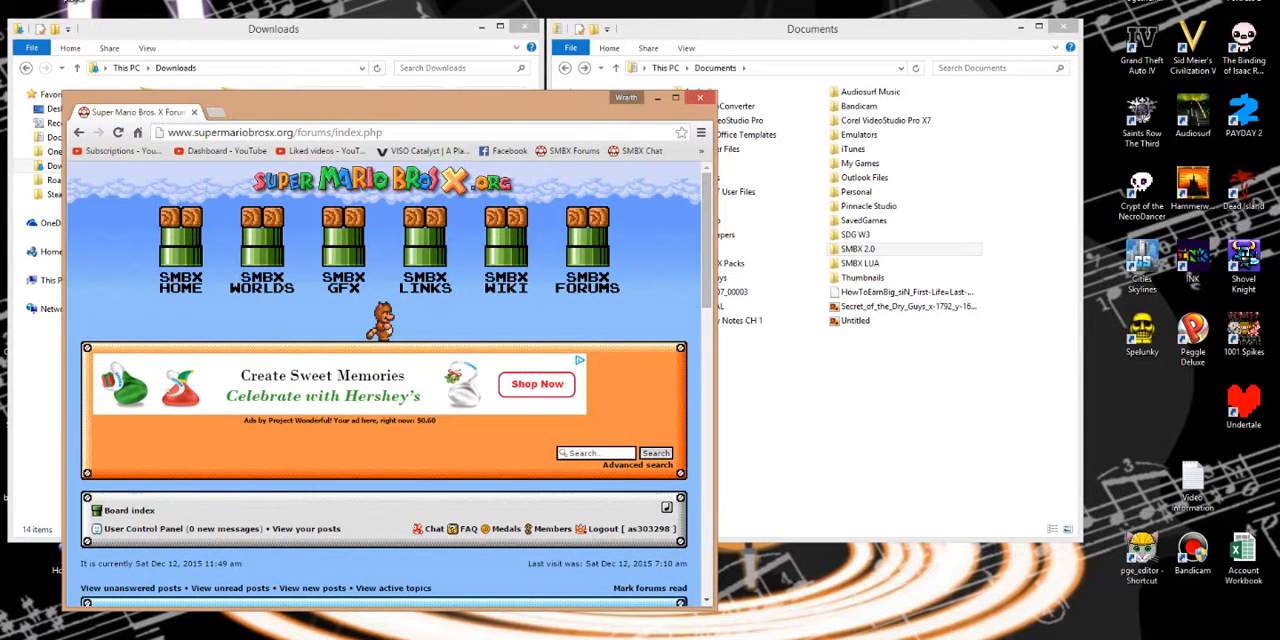
mouse_move(332, 112)
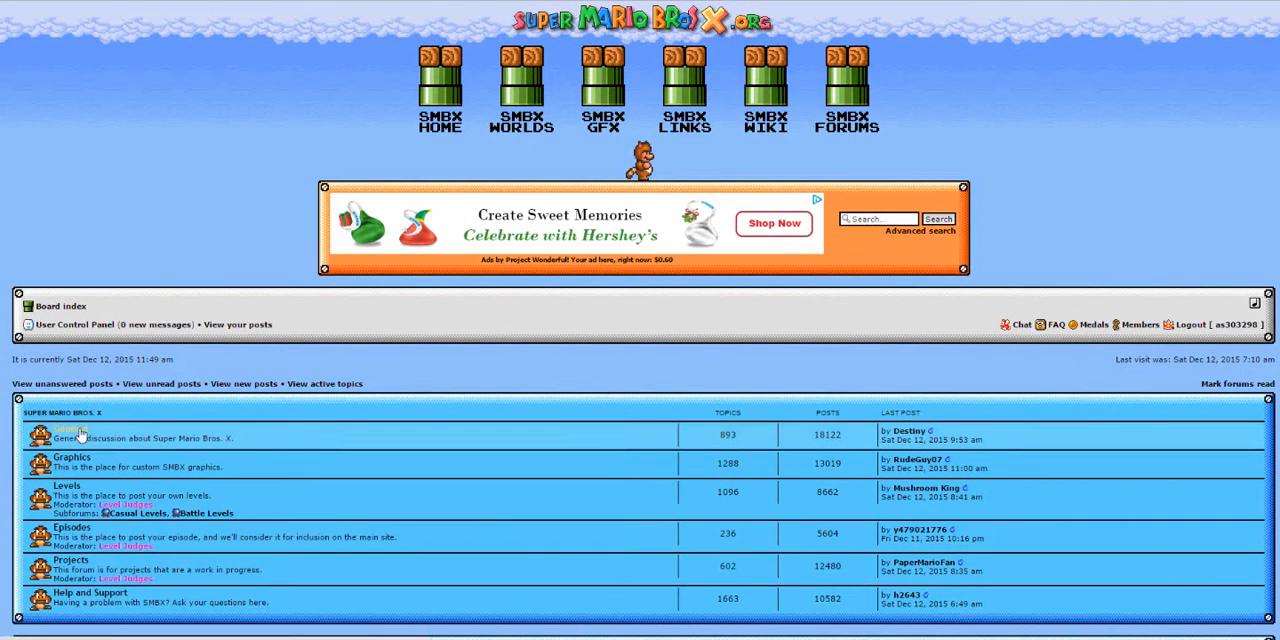
Open the General board and the SMBX 2.0 Open Beta announcement topic
click(70, 431)
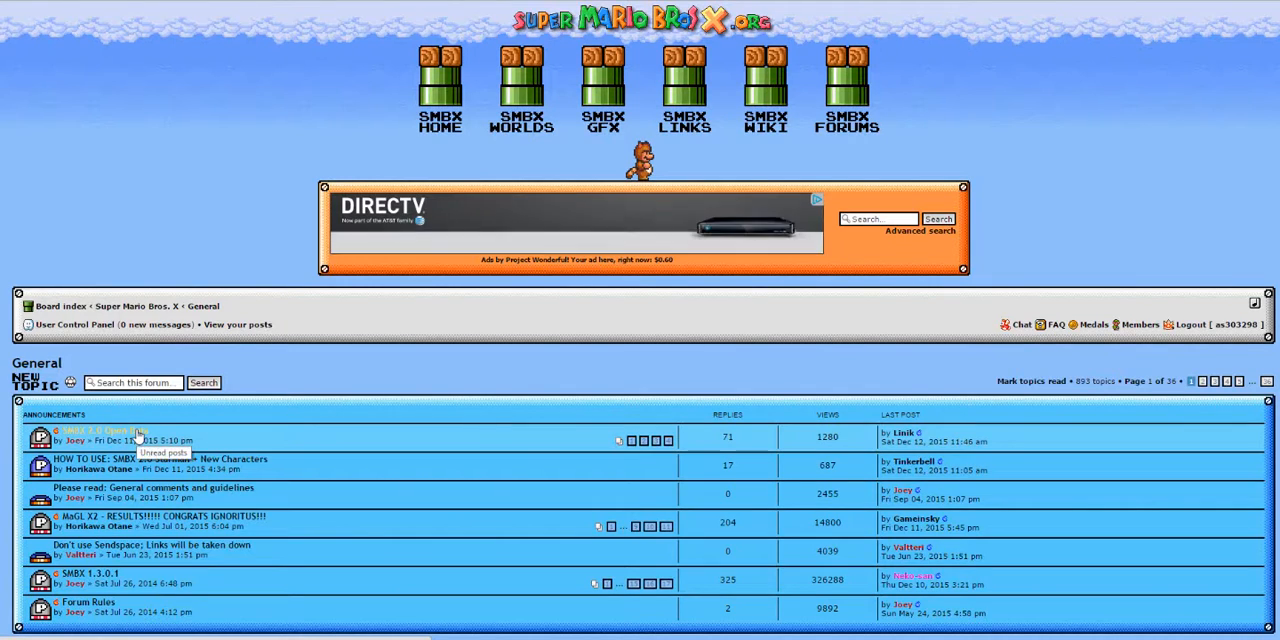
click(98, 429)
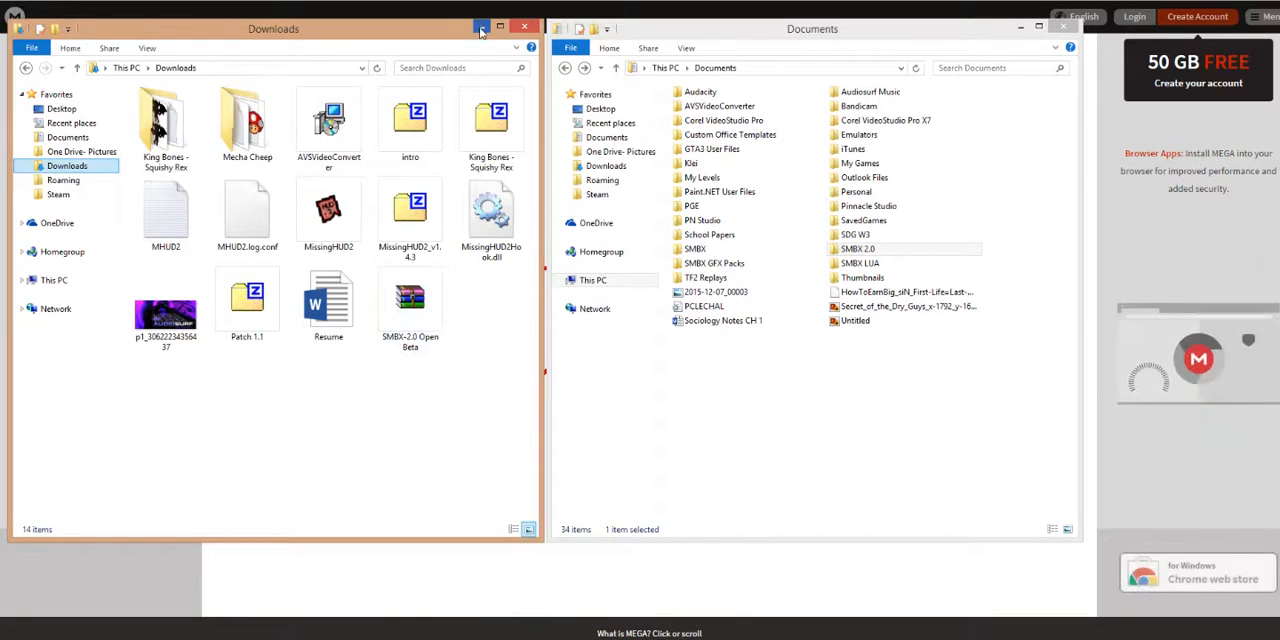
Minimize the folder windows and open 'HOW TO USE: SMBX 2.0 Starman + New Characters'
click(524, 26)
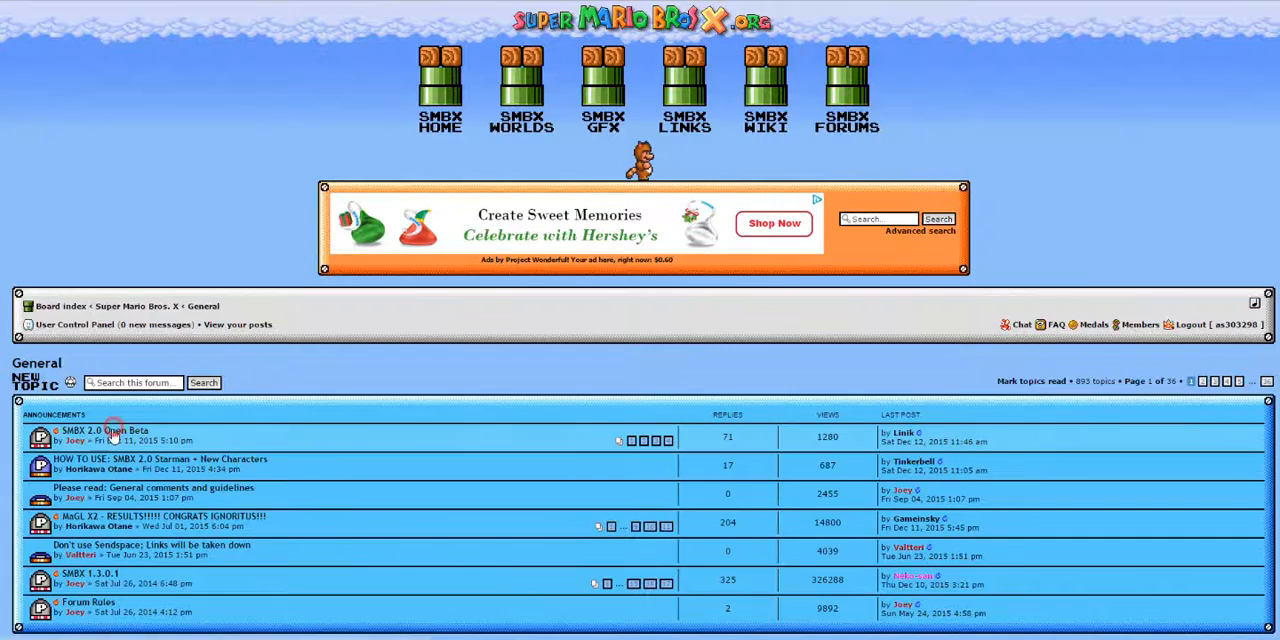
click(105, 431)
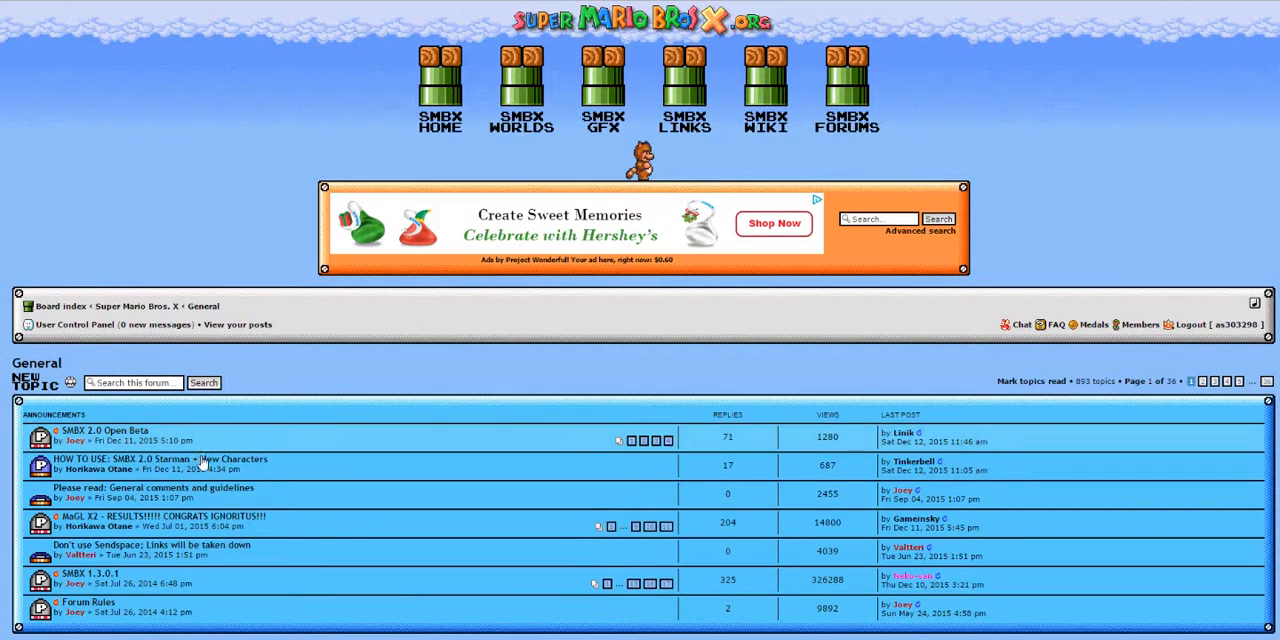
click(169, 459)
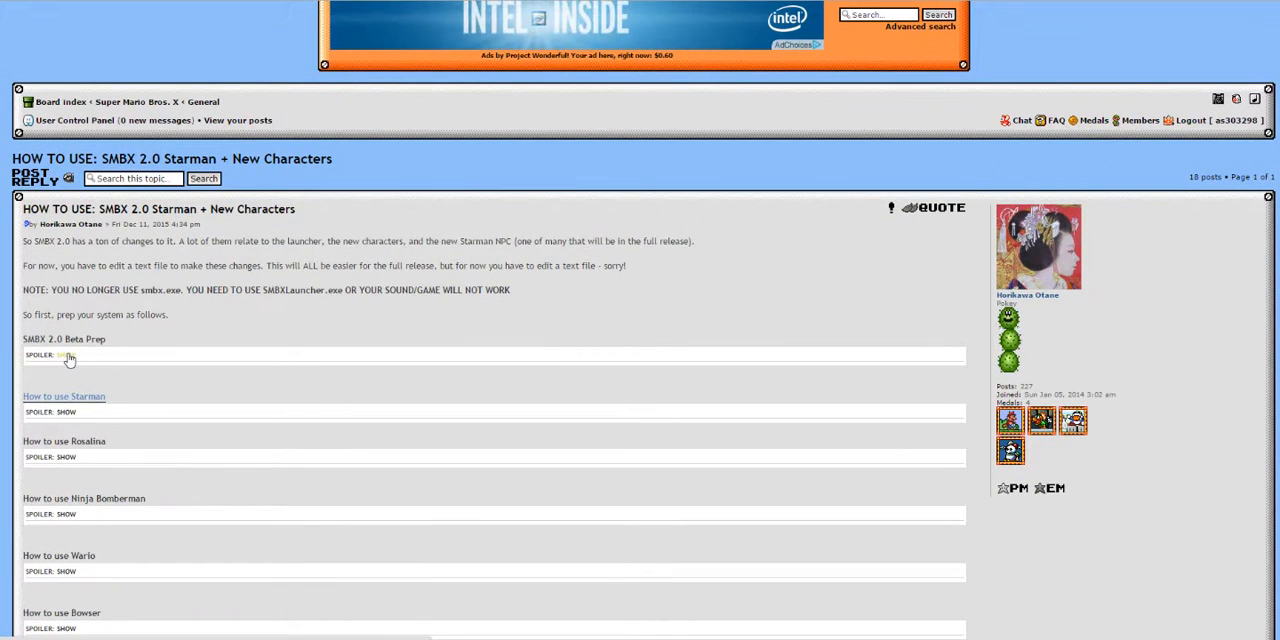
Restore the Downloads and Documents folder windows from the File Explorer taskbar button
click(65, 355)
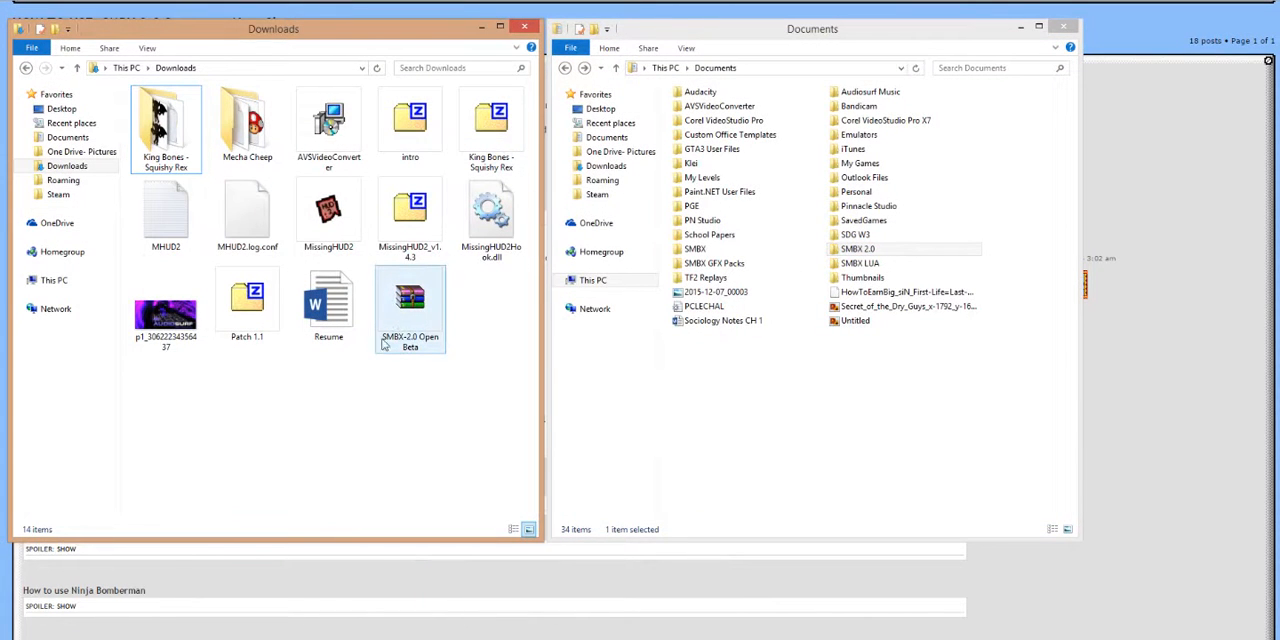
mouse_move(435, 320)
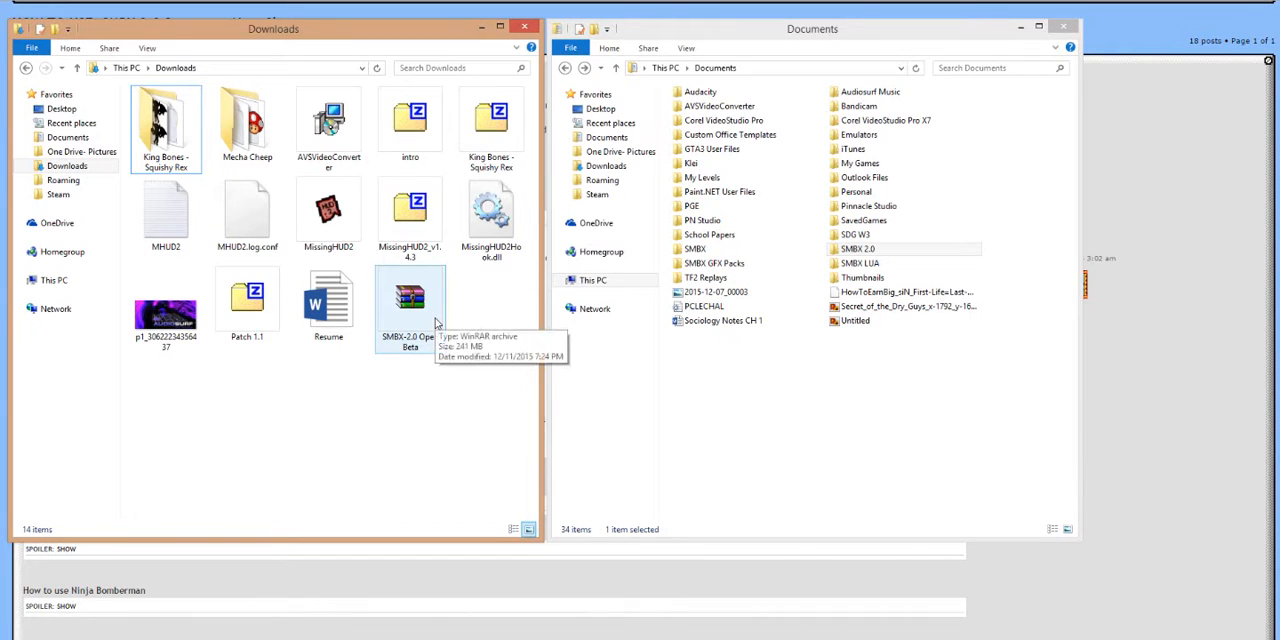
mouse_move(423, 318)
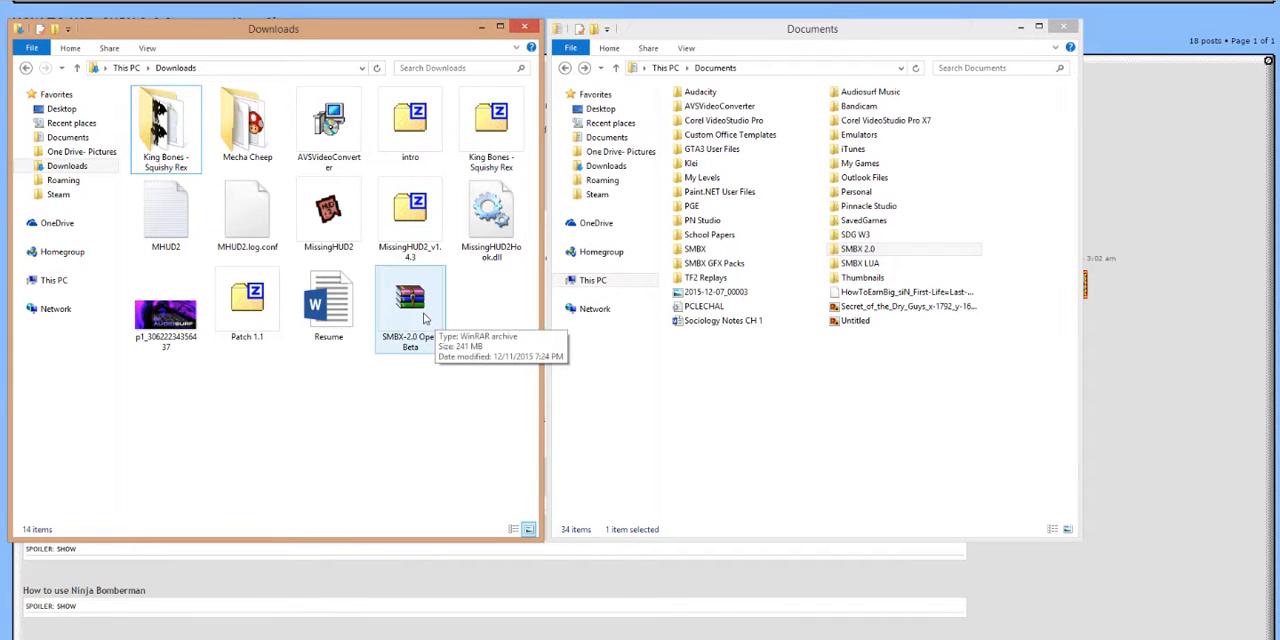
Open SMBX-2.0 Open Beta.7z in WinRAR and dismiss the evaluation notice
double_click(409, 300)
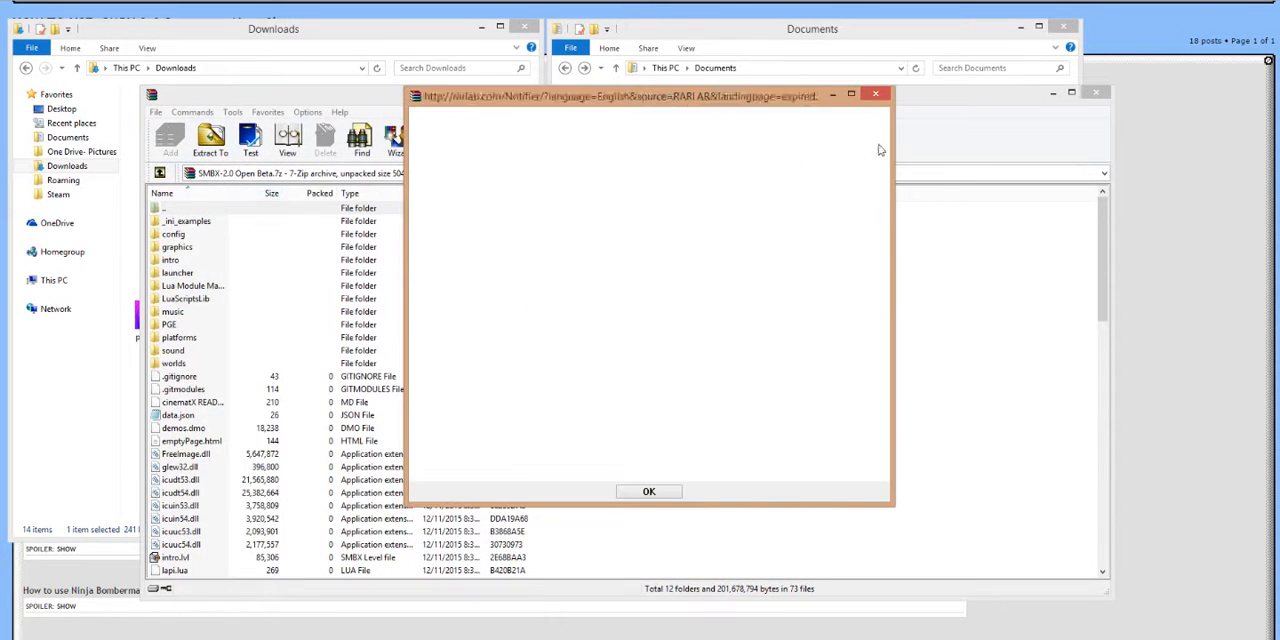
click(648, 491)
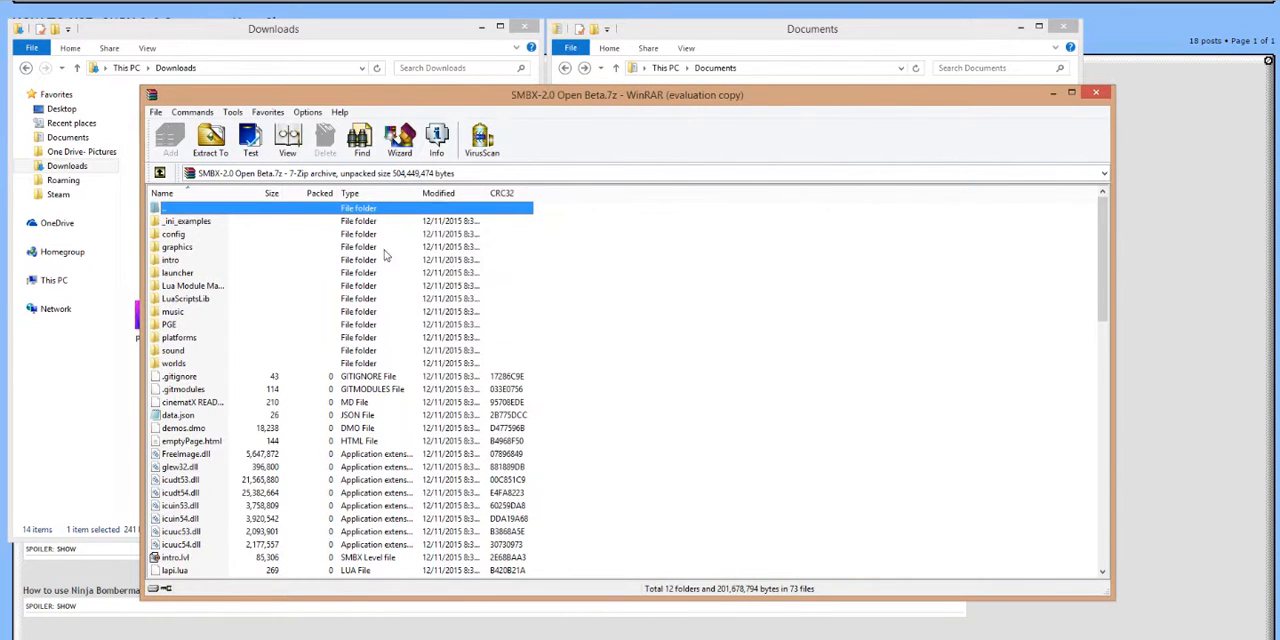
scroll(down, 3)
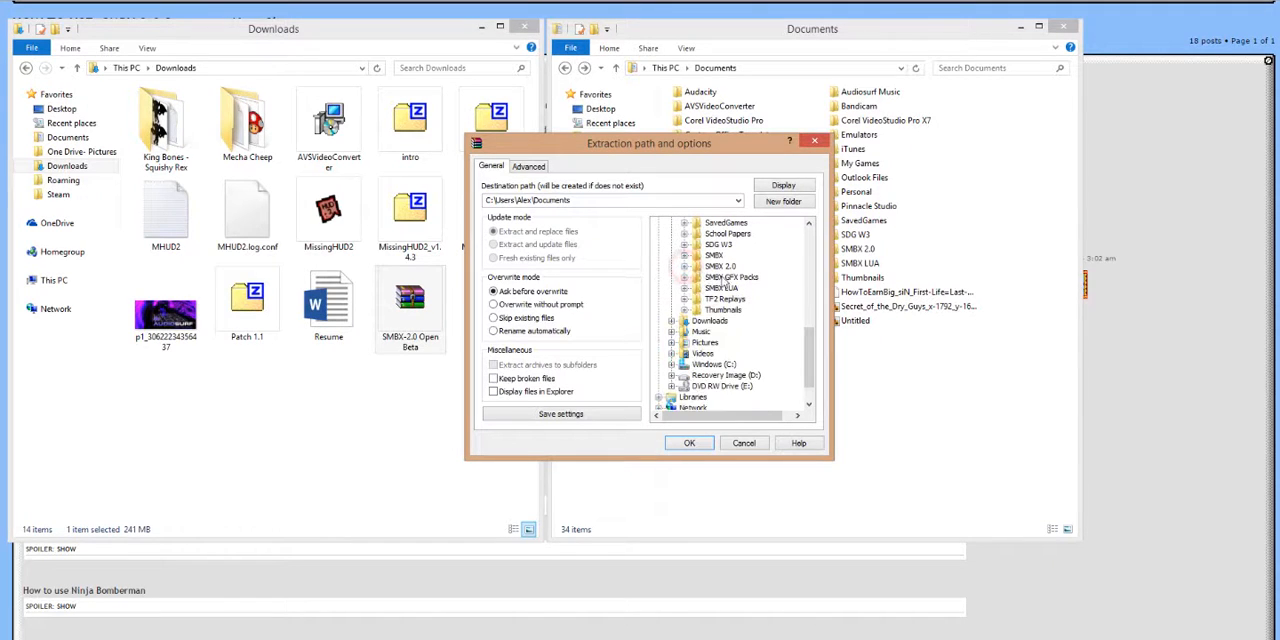
Extract the archive into Documents\SMBX 2.0
click(720, 266)
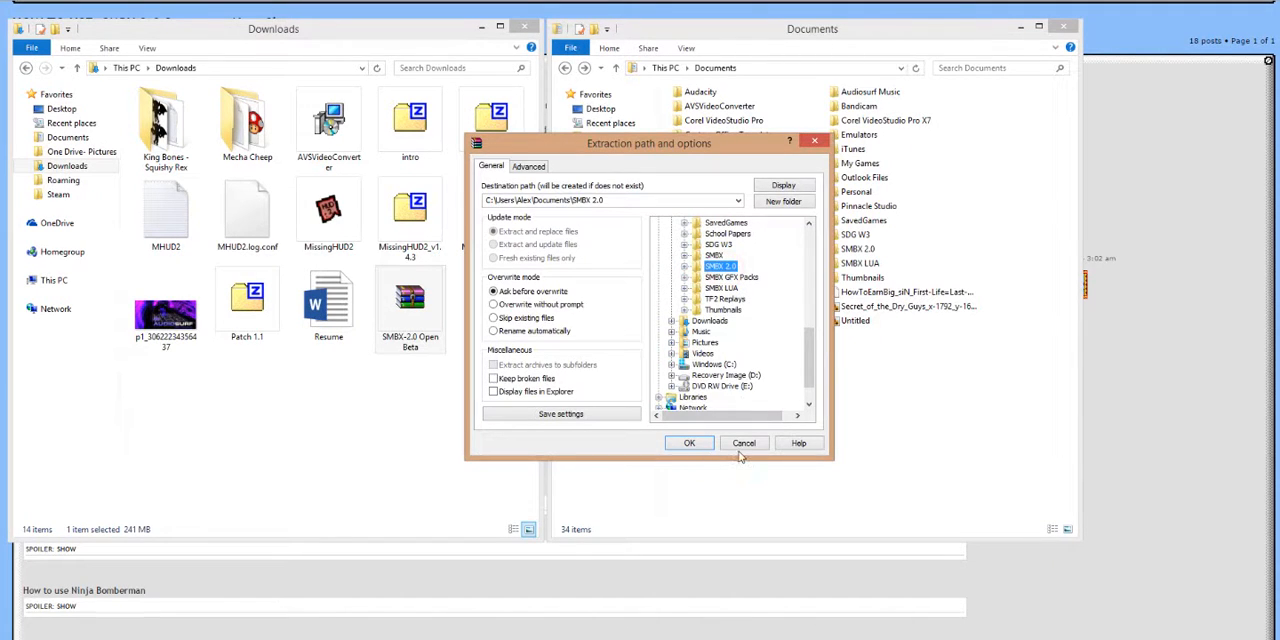
click(688, 443)
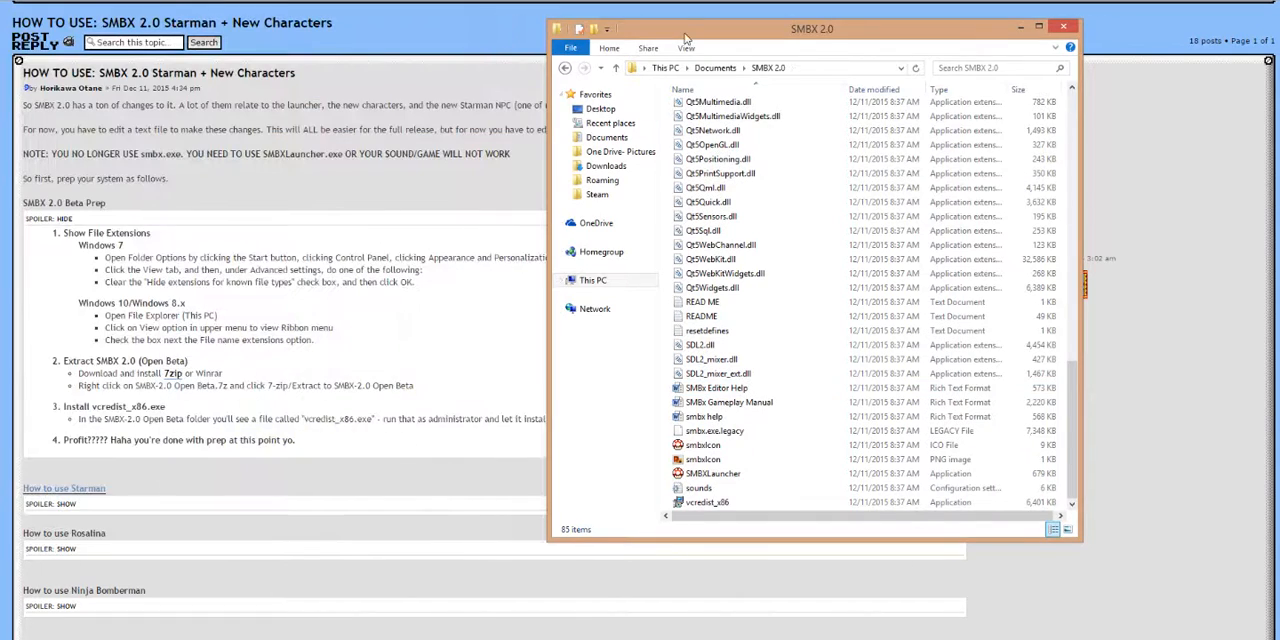
Move the SMBX 2.0 window beside the guide and right-click vcredist_x86
drag(812, 28, 949, 316)
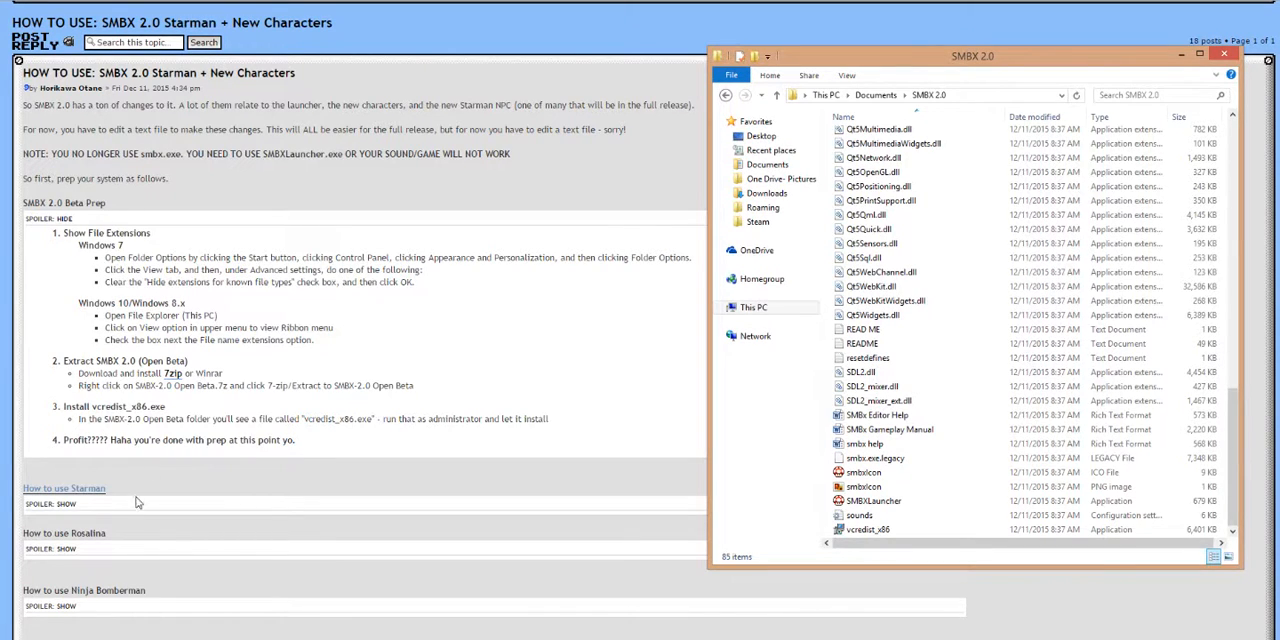
click(867, 529)
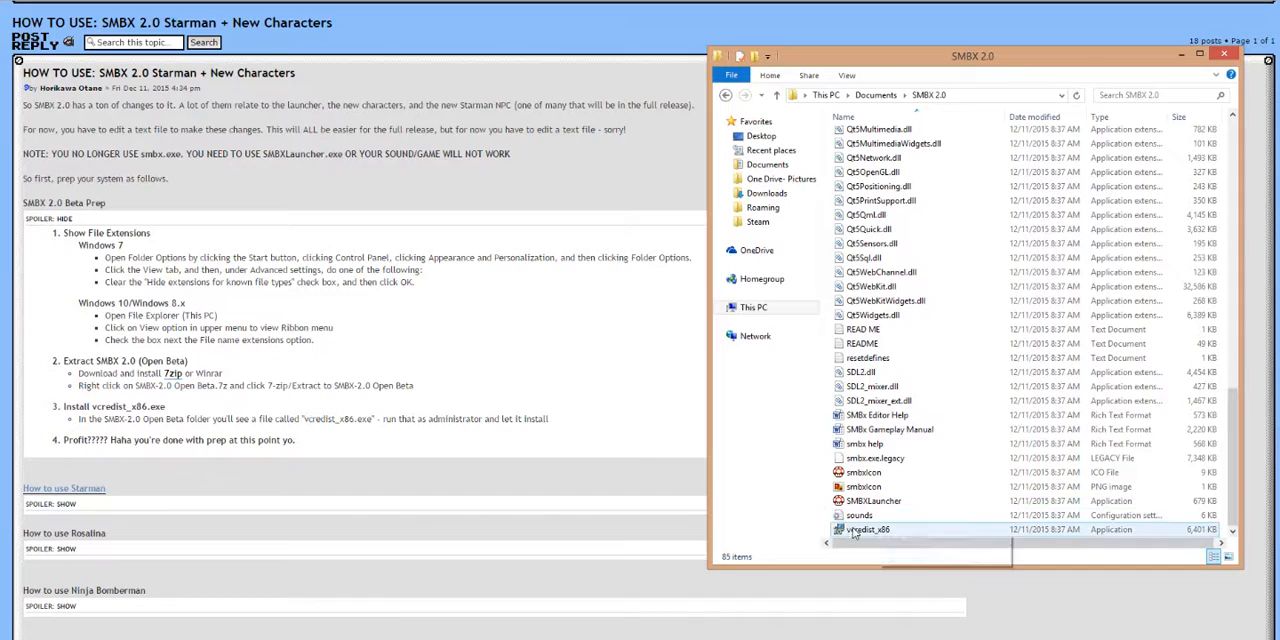
right_click(867, 529)
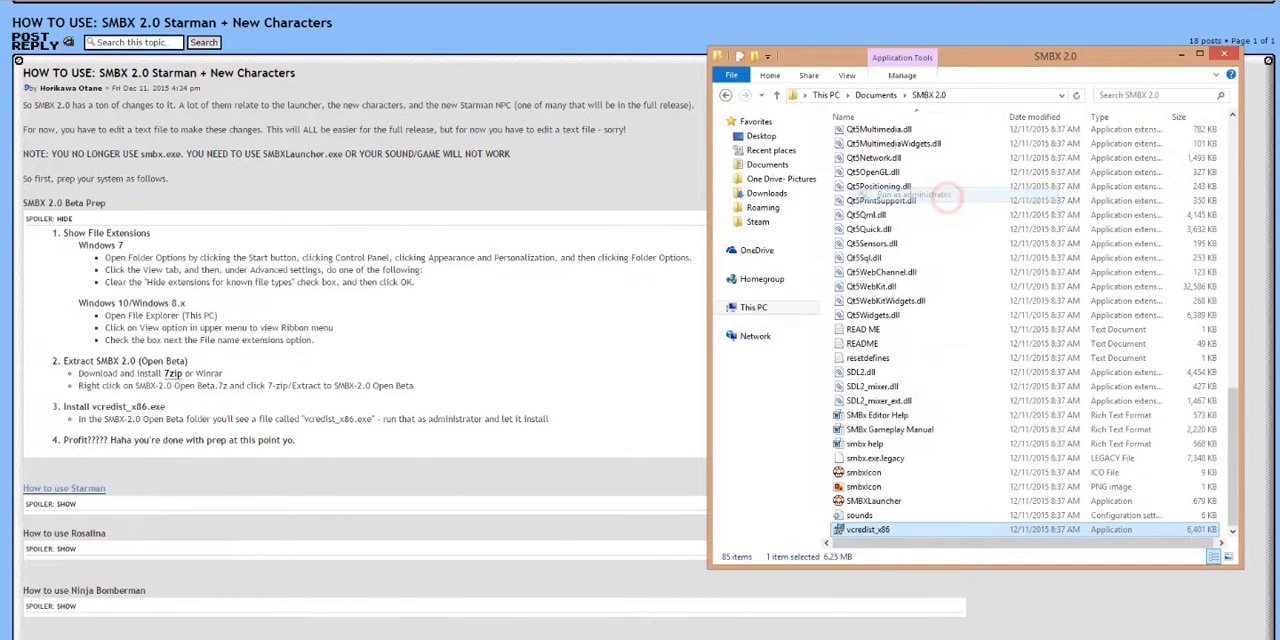
Run vcredist_x86 as administrator and agree to the Visual C++ 2012 license terms
click(908, 195)
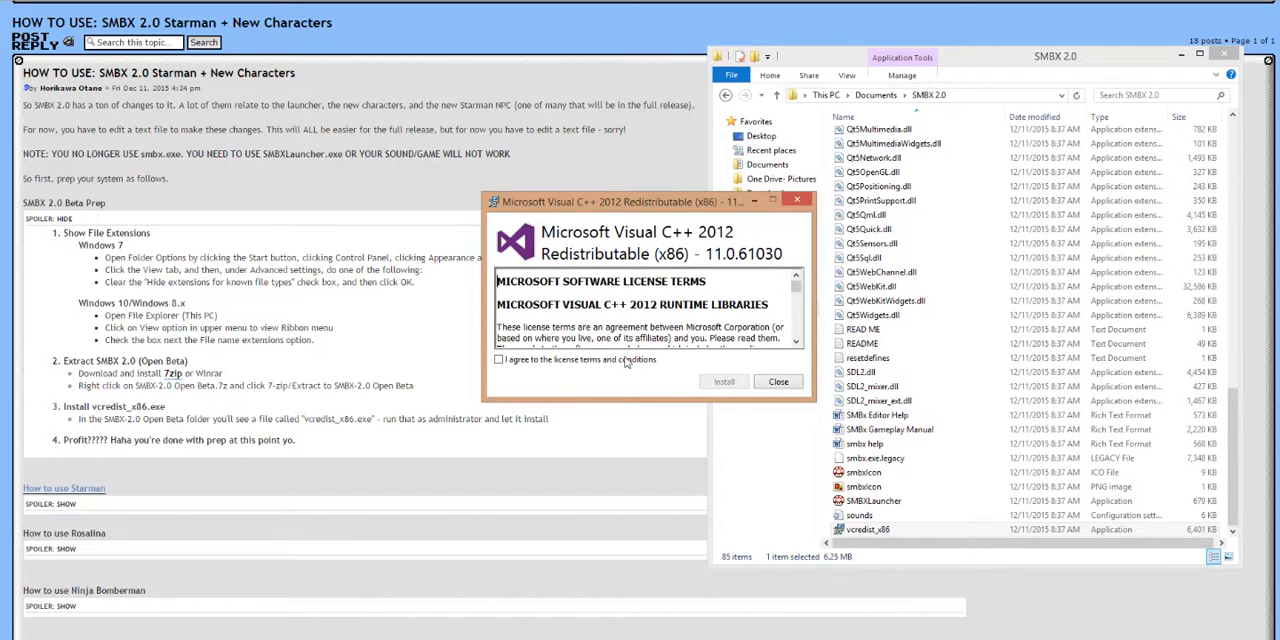
click(723, 381)
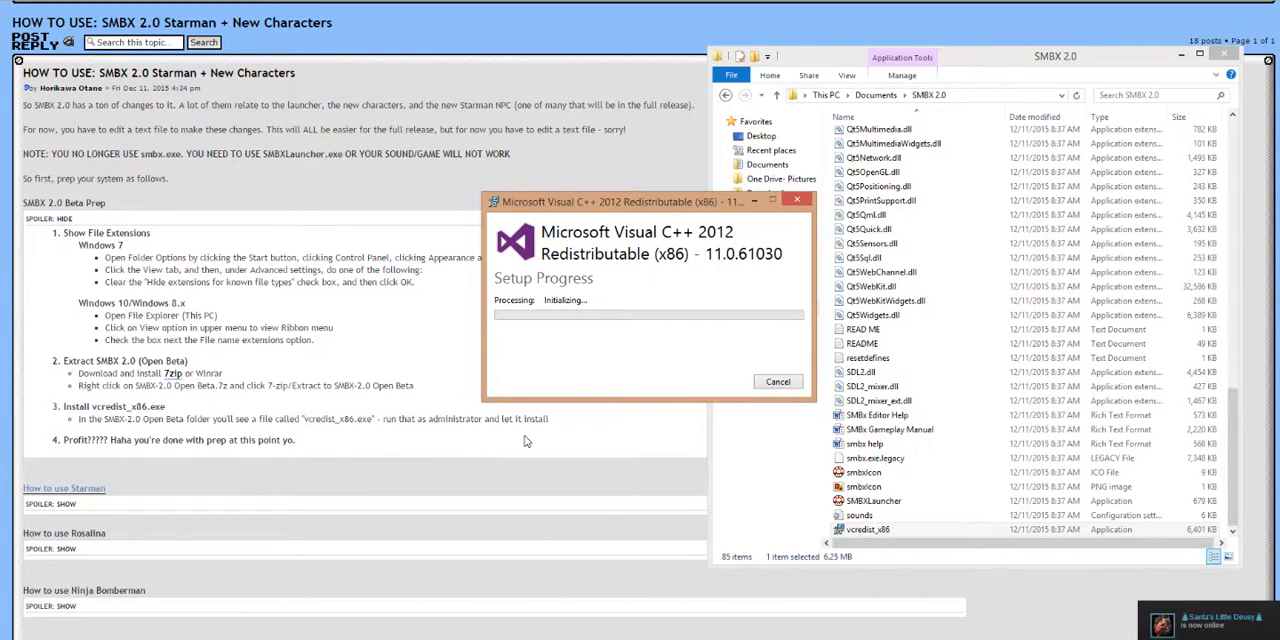
mouse_move(698, 354)
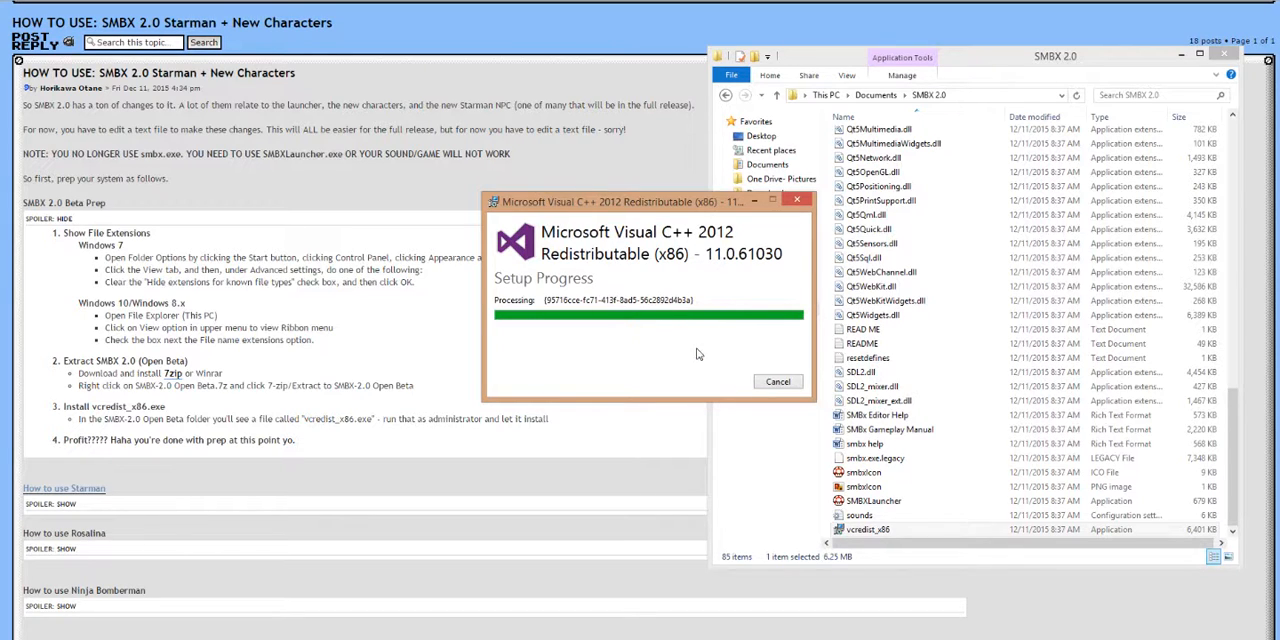
mouse_move(1265, 430)
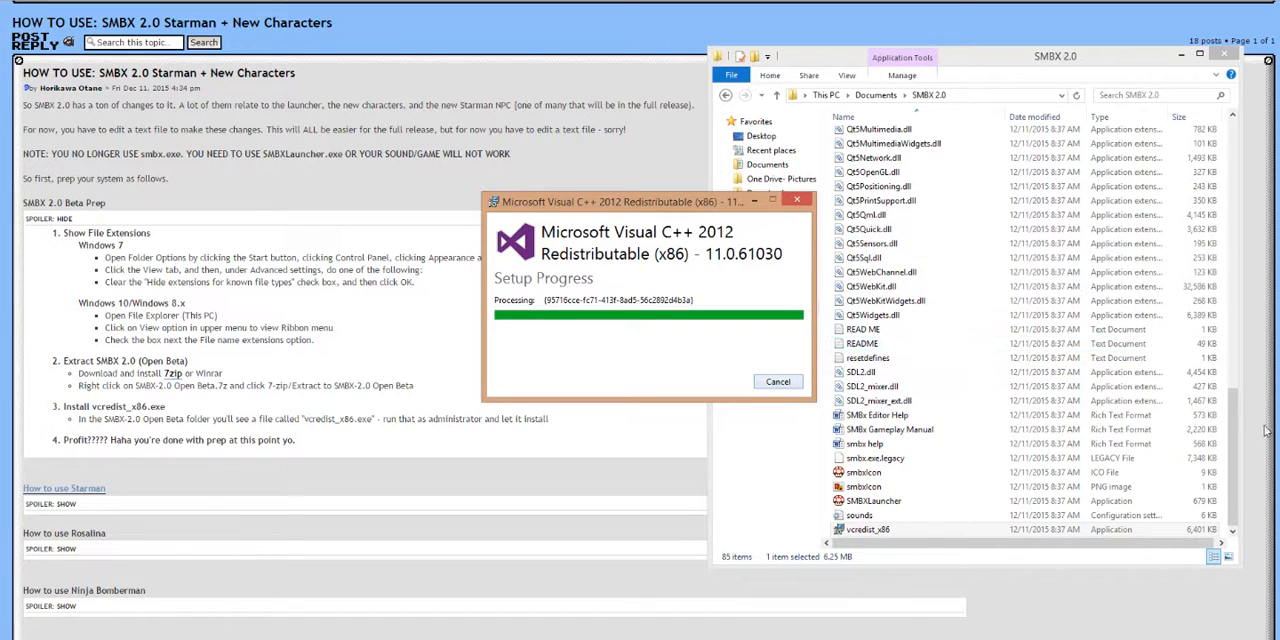